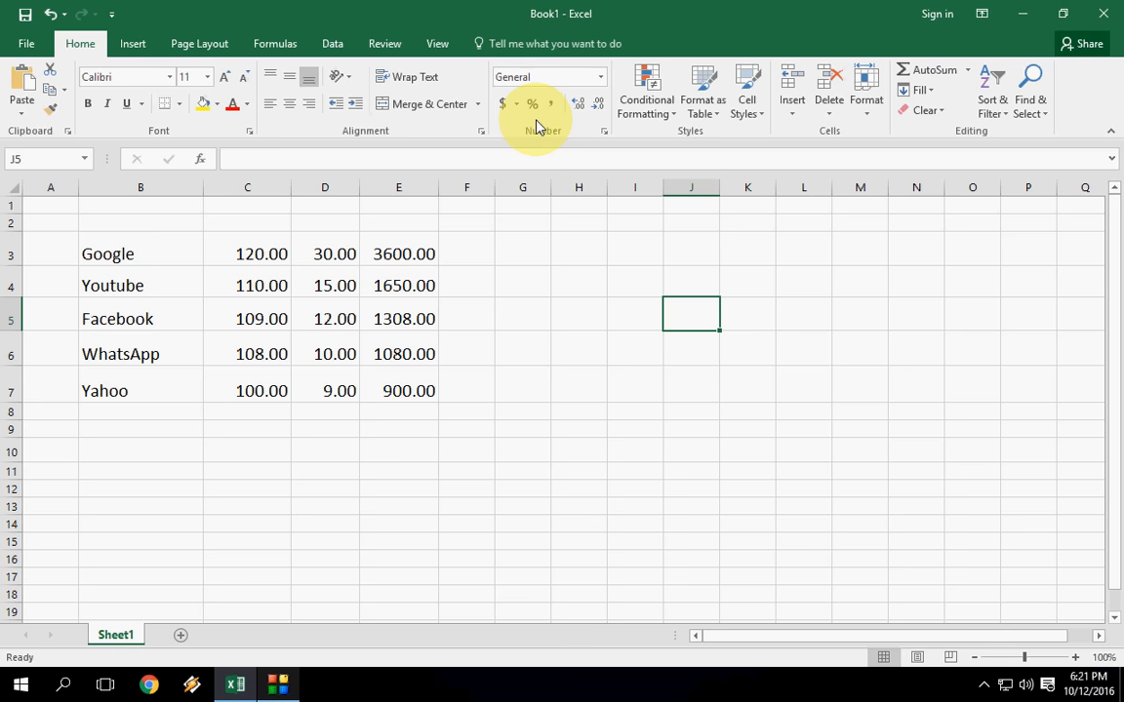
# Copy the 3600.00 formula result in cell E3
pyautogui.click(398, 253)
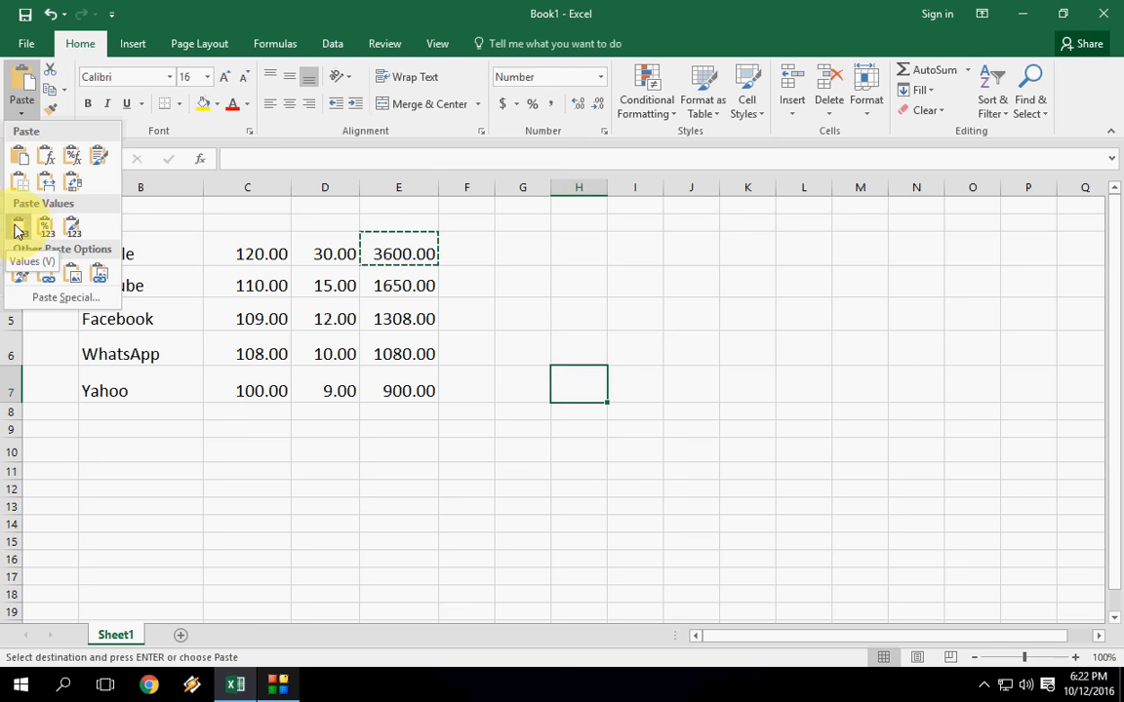
# Paste only the value 3600.00 into cell H7 via Paste Values
pyautogui.click(18, 226)
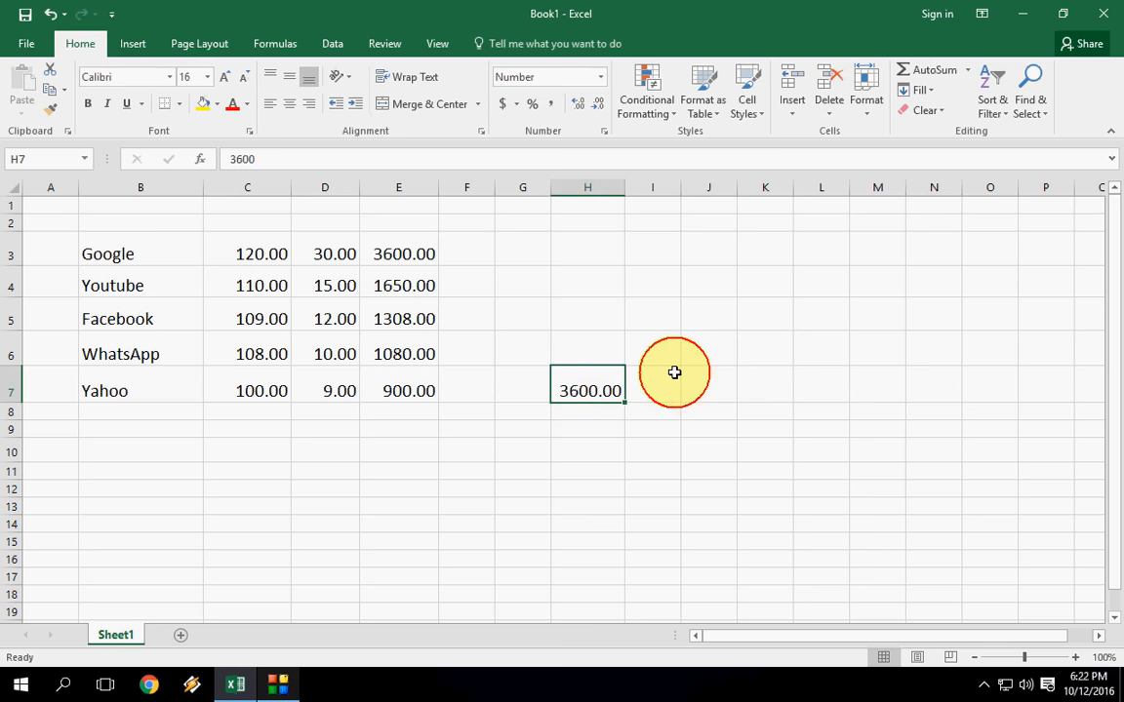
# Clear the pasted 3600.00 from cell H7, leaving it empty
pyautogui.press('Delete')
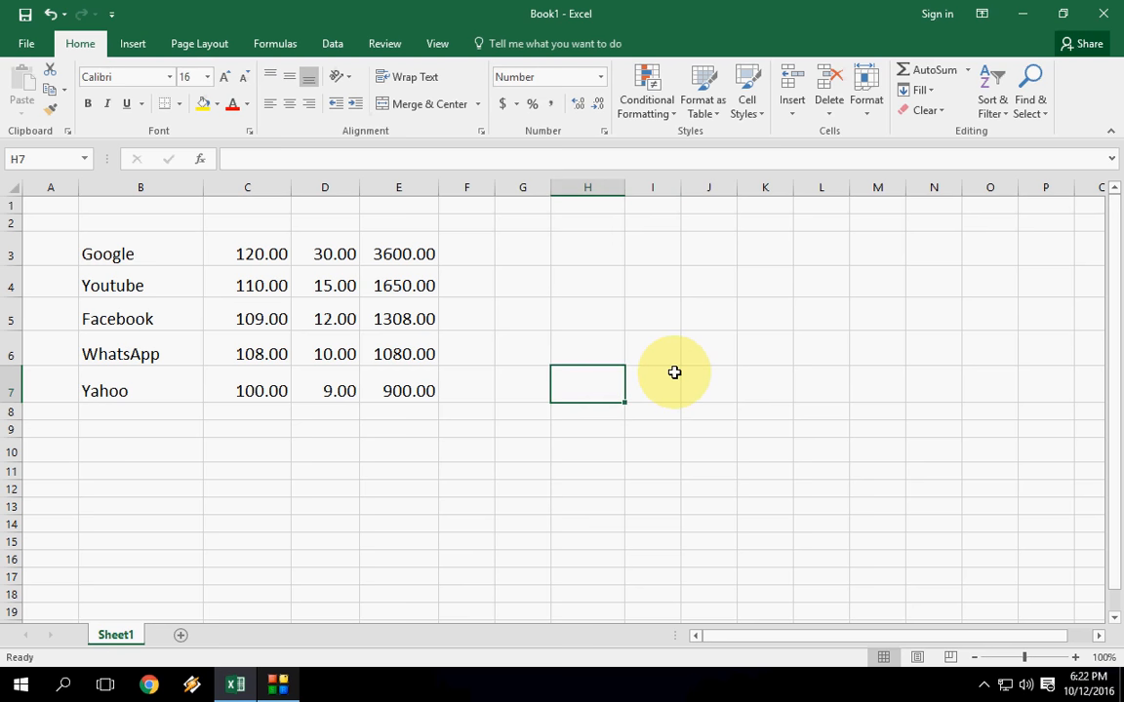